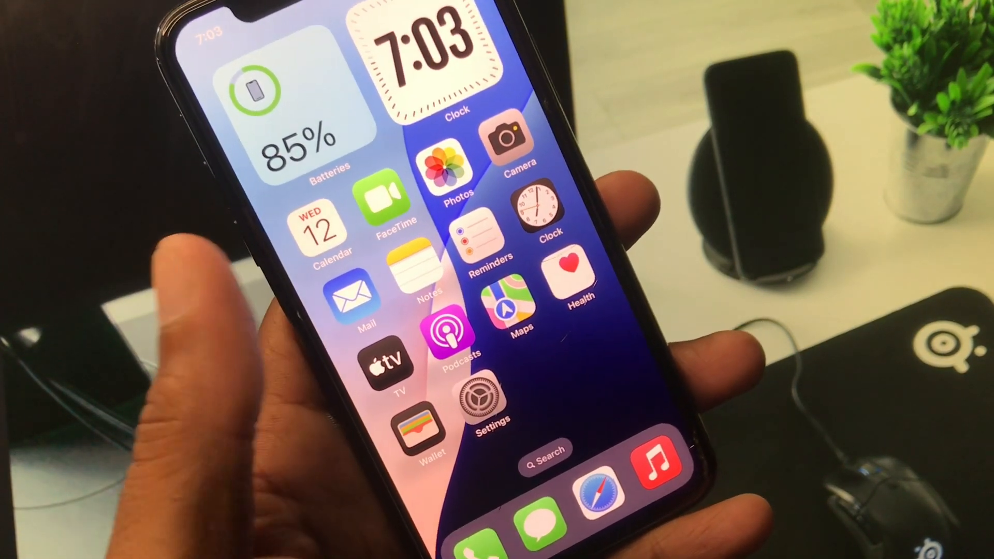
- Open Settings and view the Wi-Fi page to confirm connection to Tenda_58BA08
left_click(480, 400)
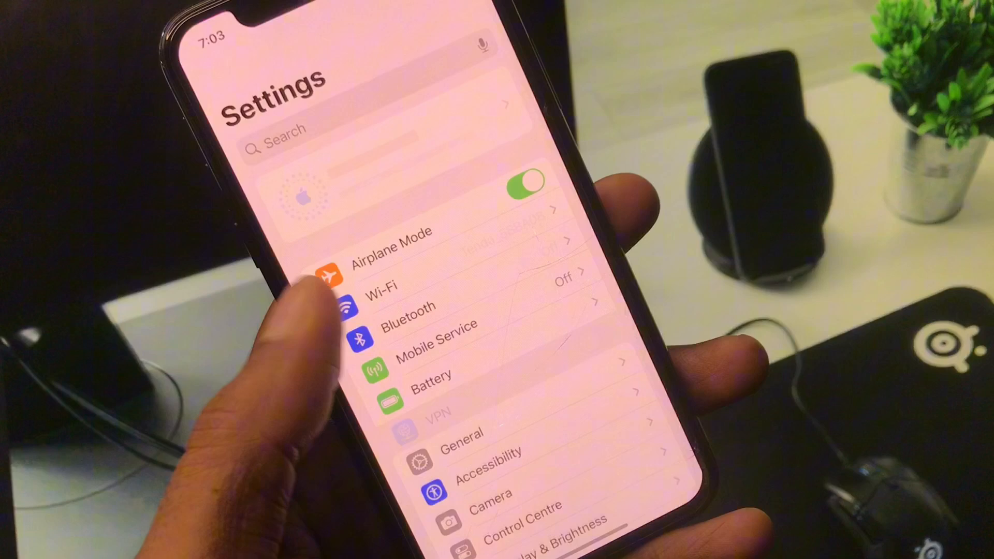
left_click(385, 286)
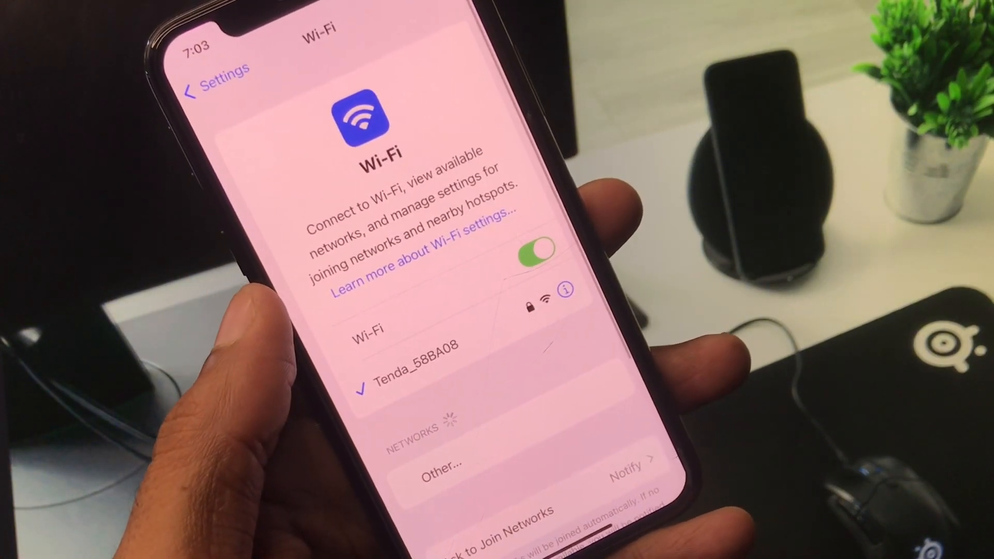